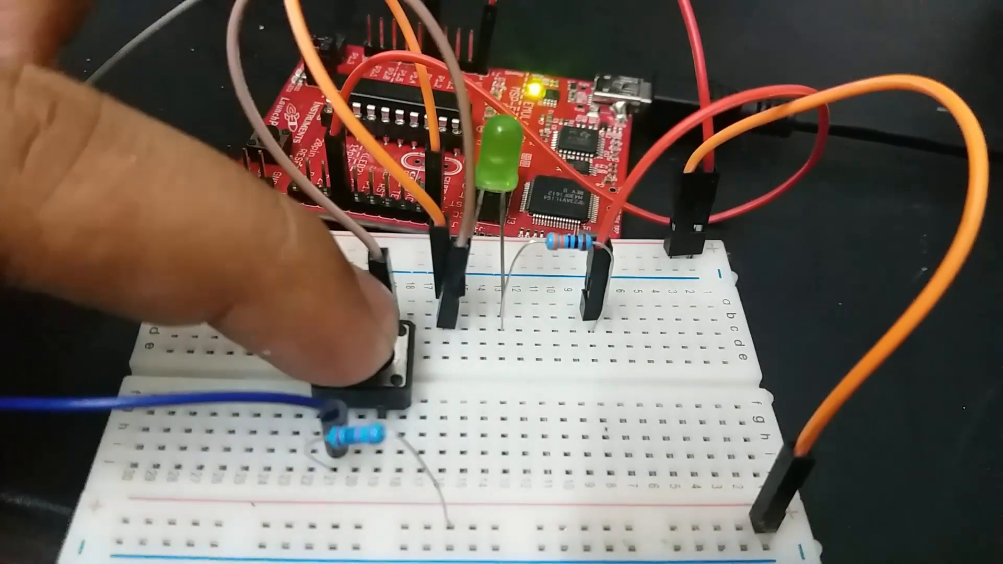
Highlight buttonPin, ledPin and buttonState in their declarations, pinMode calls and digitalRead
left_click(370, 345)
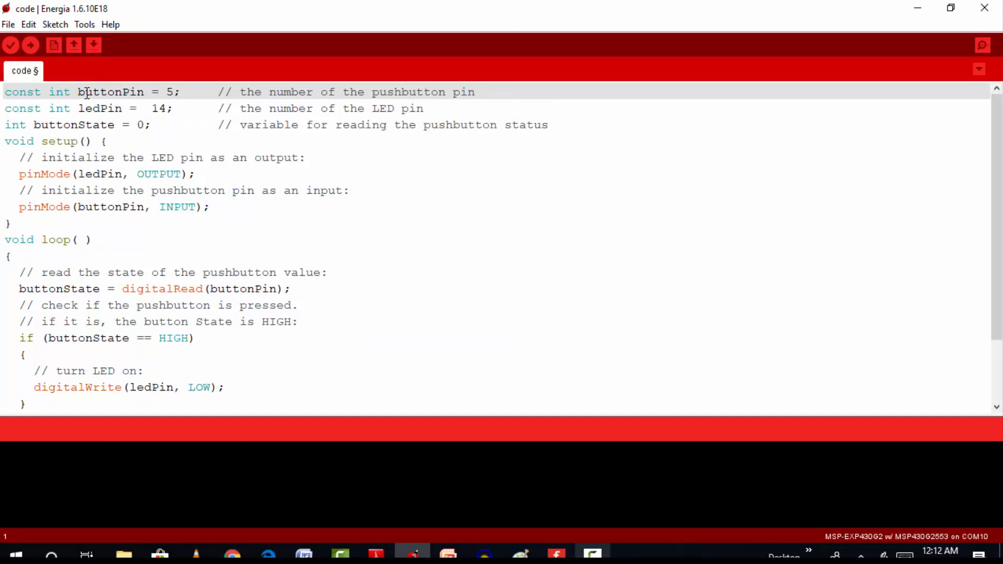
double_click(95, 92)
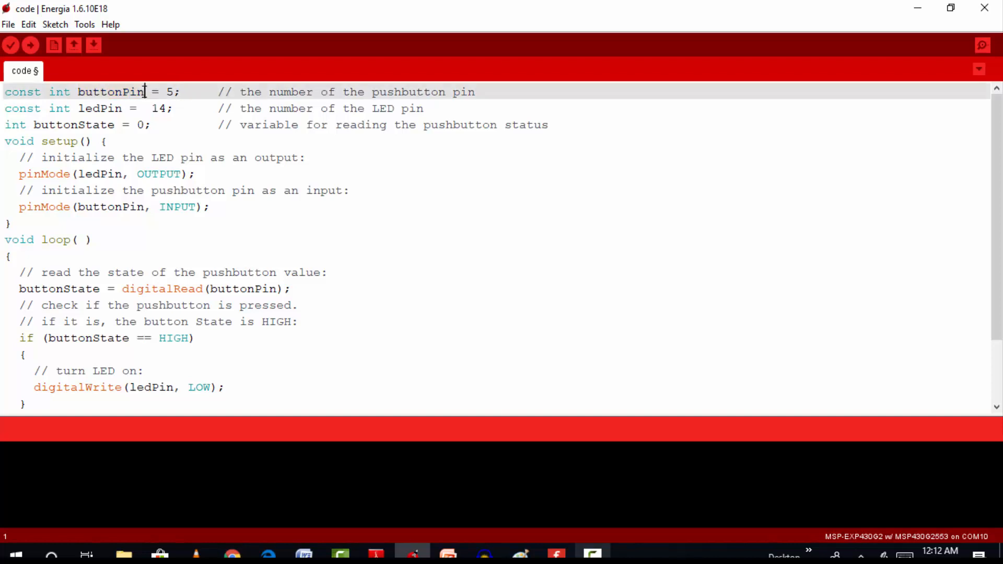
double_click(110, 91)
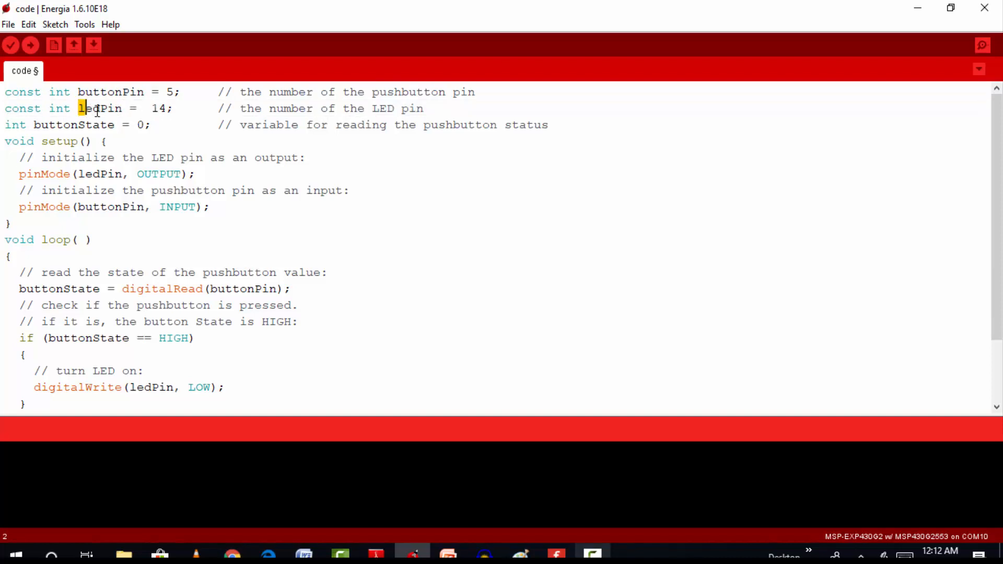
double_click(101, 108)
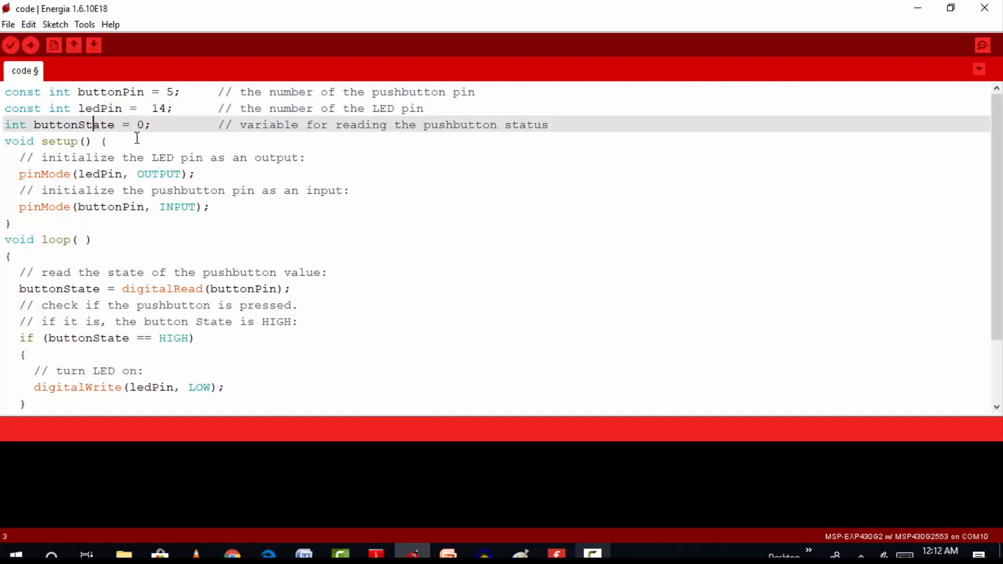
mouse_move(166, 194)
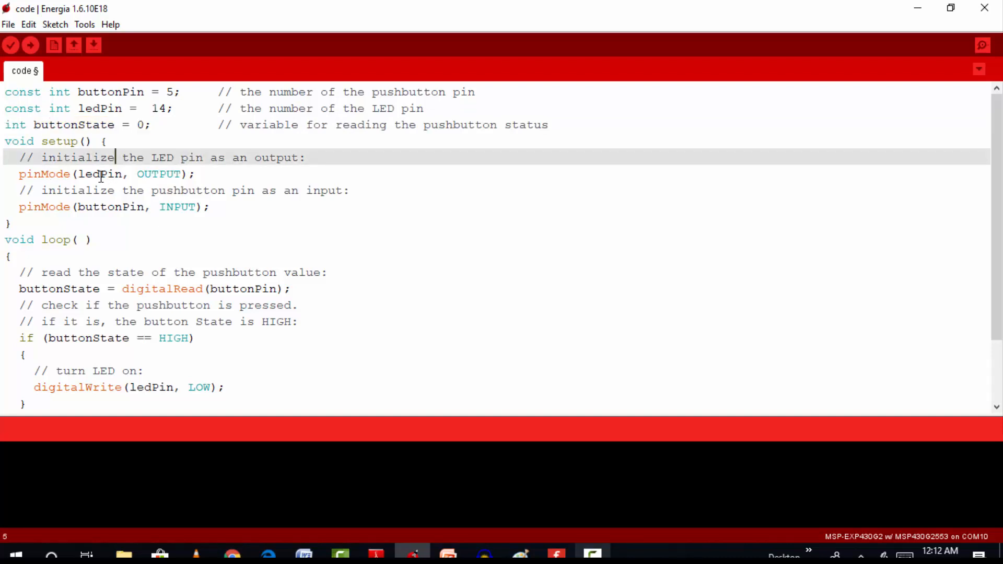
double_click(110, 206)
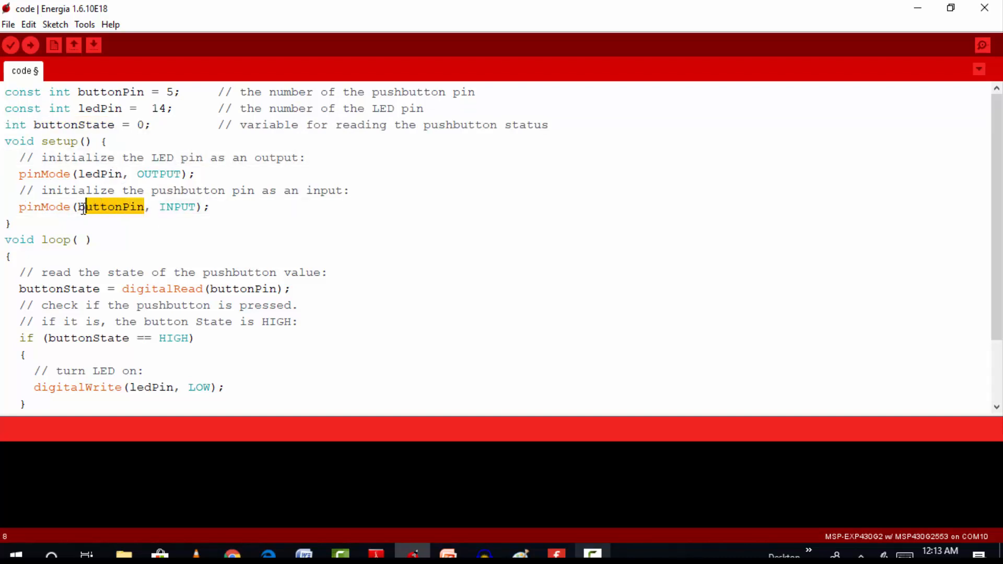
double_click(100, 174)
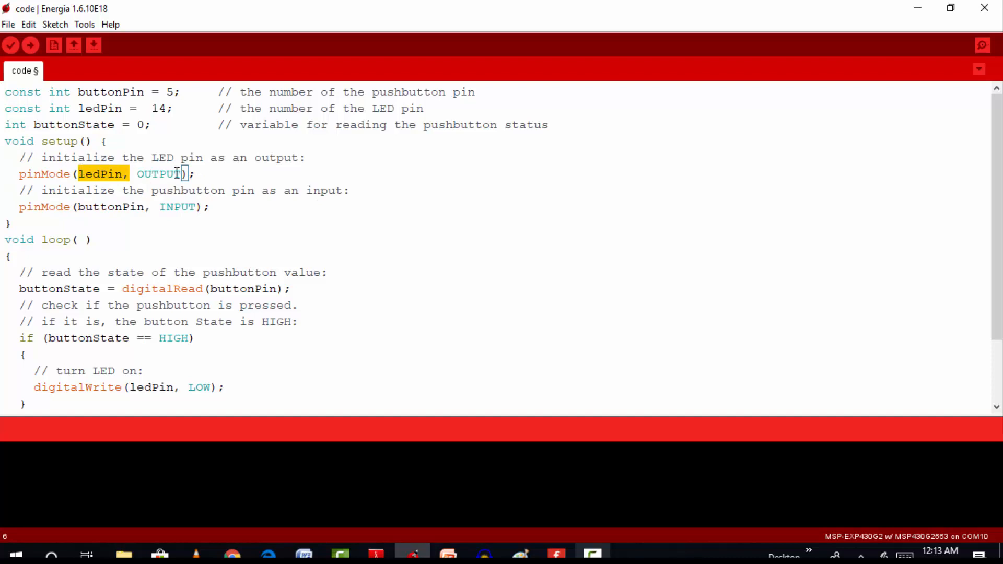
double_click(41, 206)
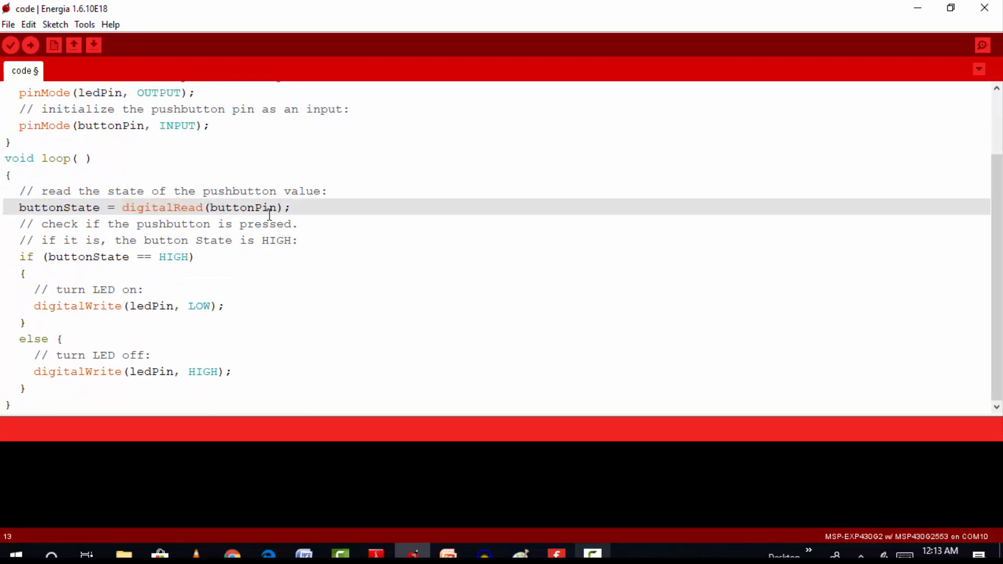
double_click(246, 208)
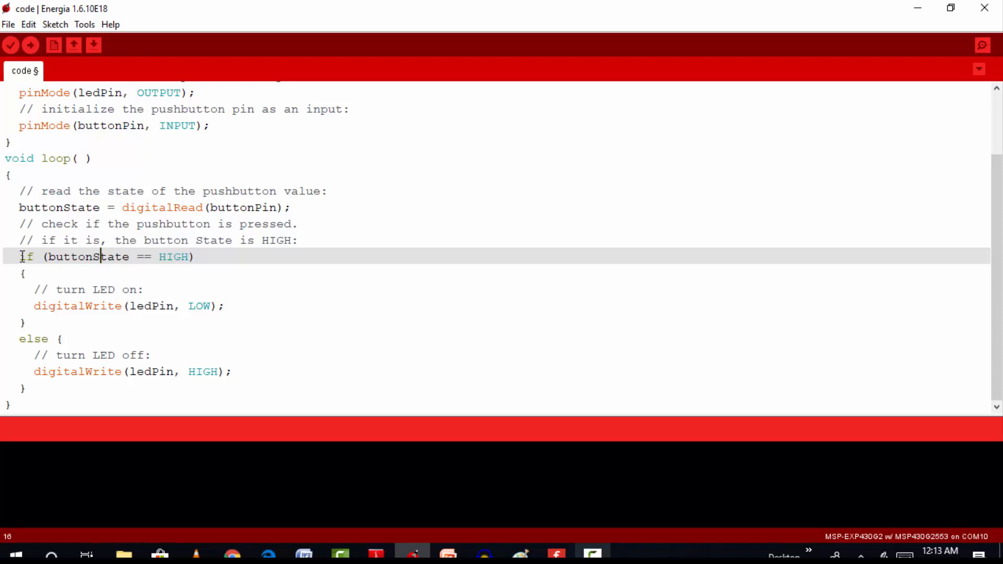
left_click_drag(19, 256, 33, 322)
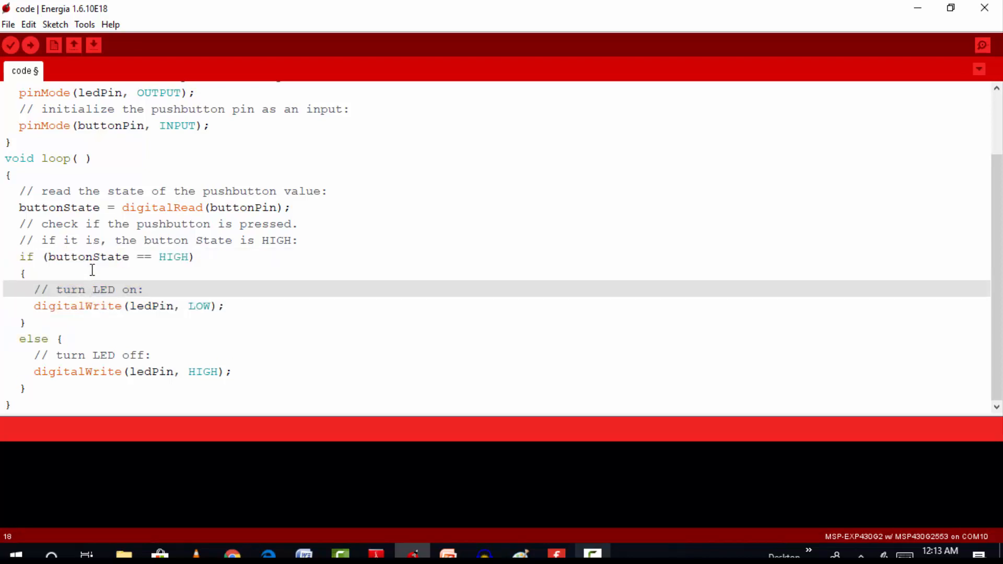
Make the if test buttonState == LOW, write HIGH there, and LOW in the else branch
double_click(173, 257)
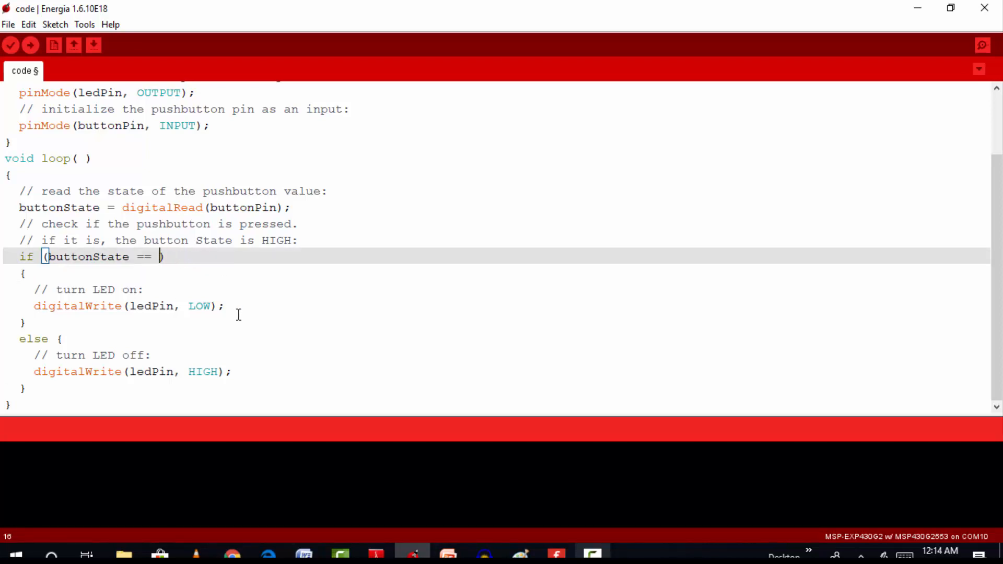
type("lo")
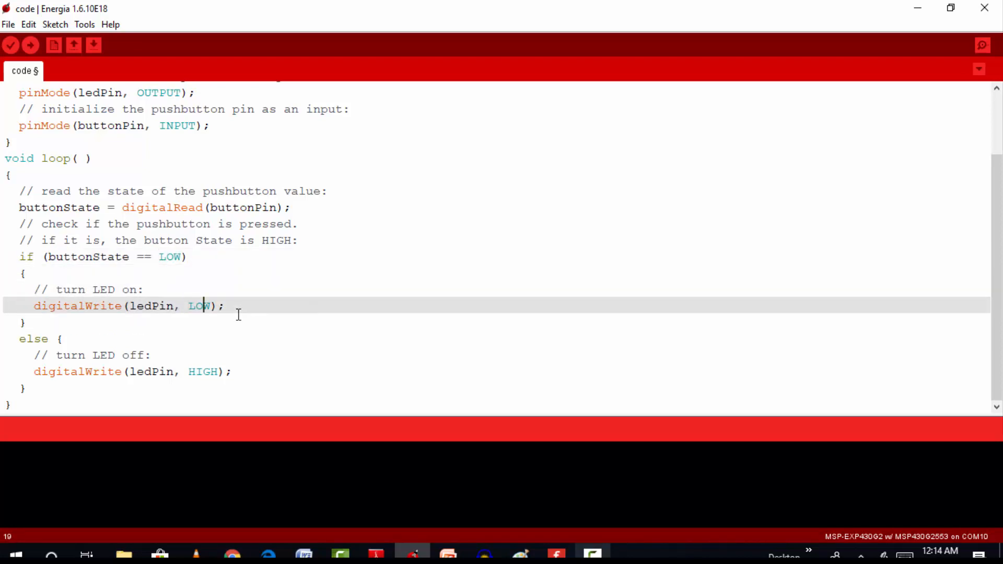
type("HIGH")
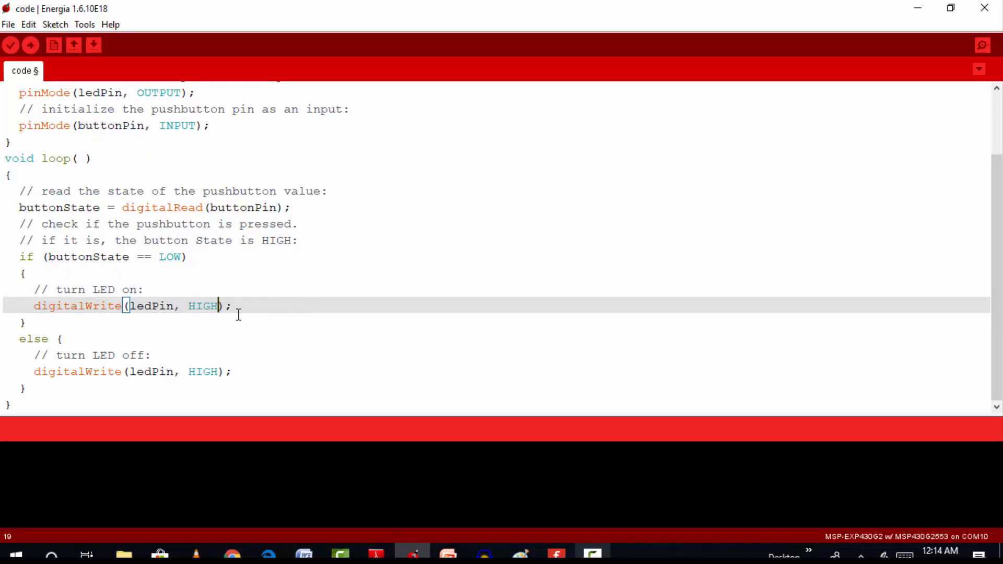
left_click(26, 388)
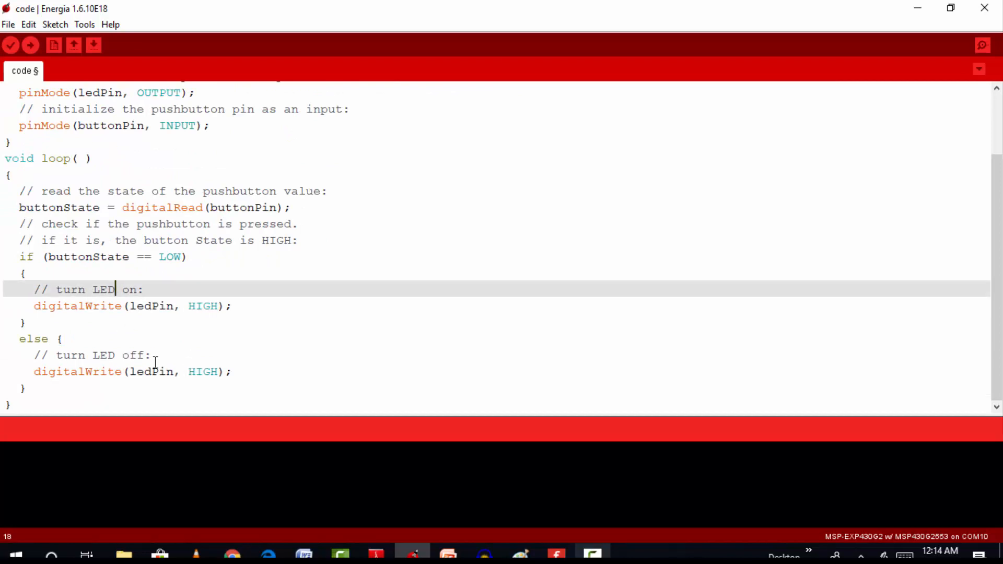
mouse_move(171, 294)
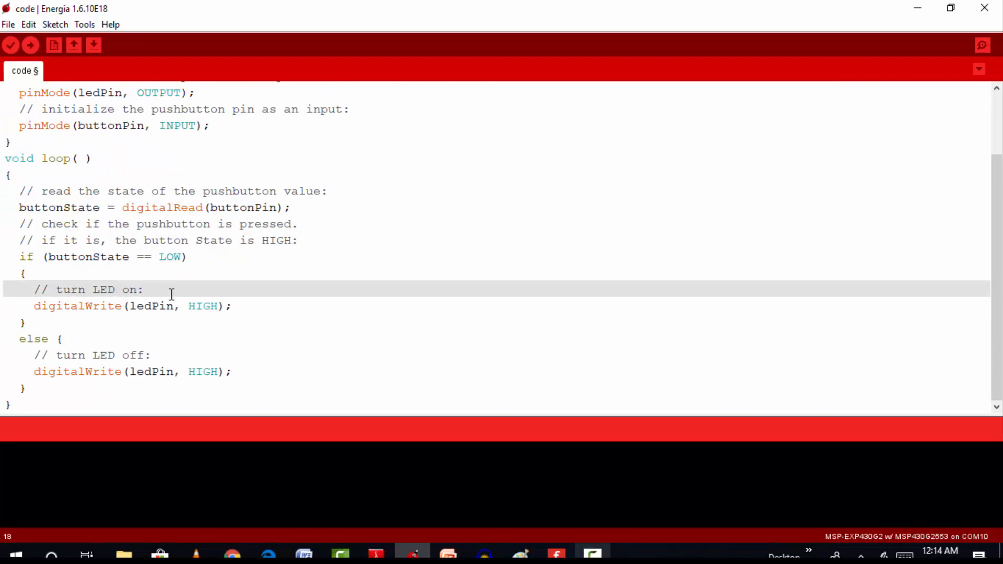
left_click(126, 371)
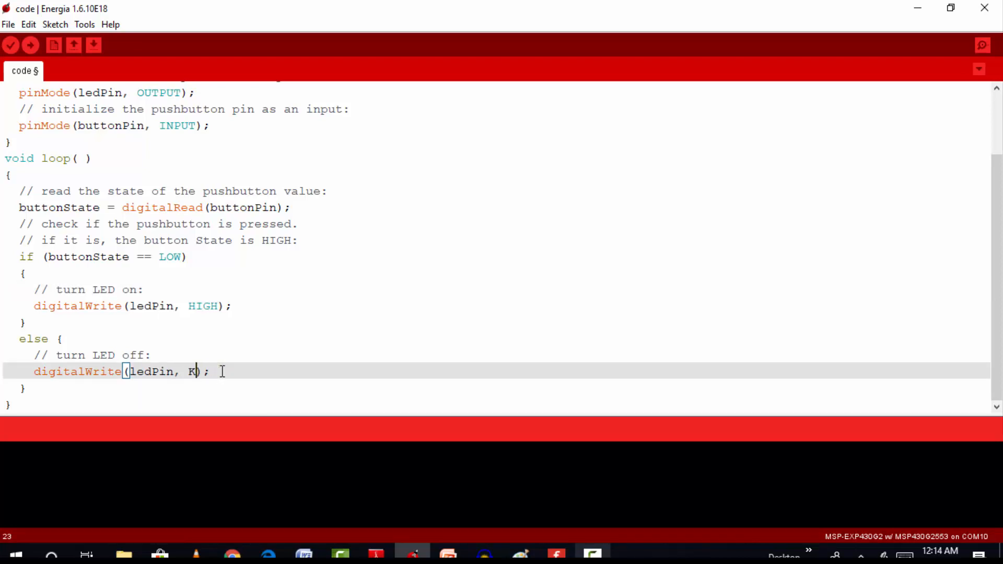
type("OW")
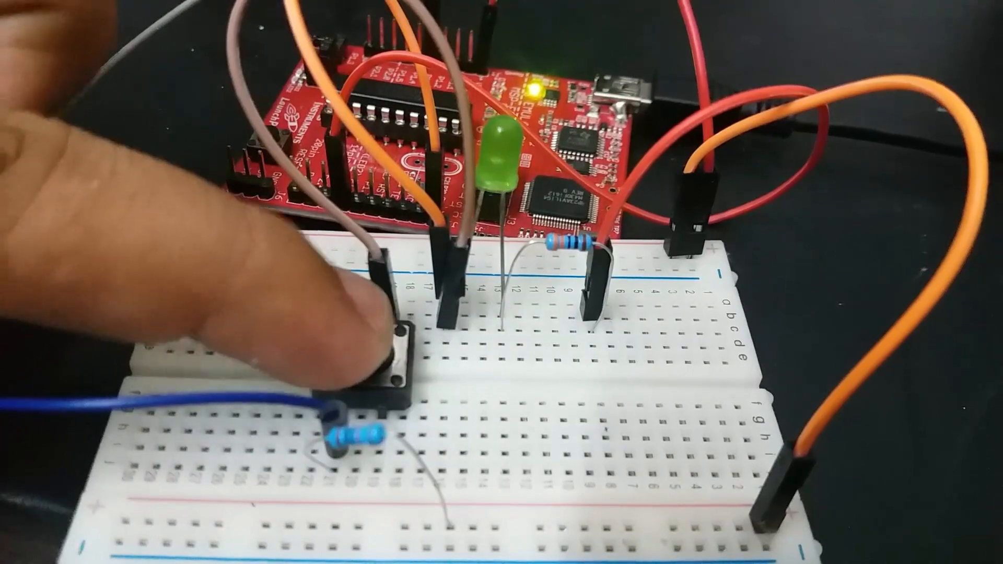
Press the breadboard push button and confirm the green LED lights up
left_click(384, 345)
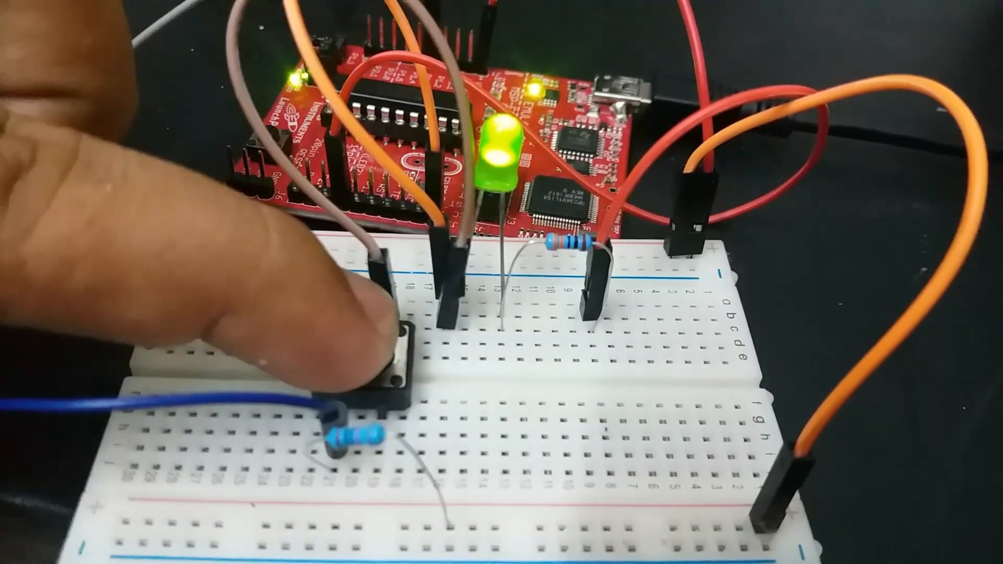